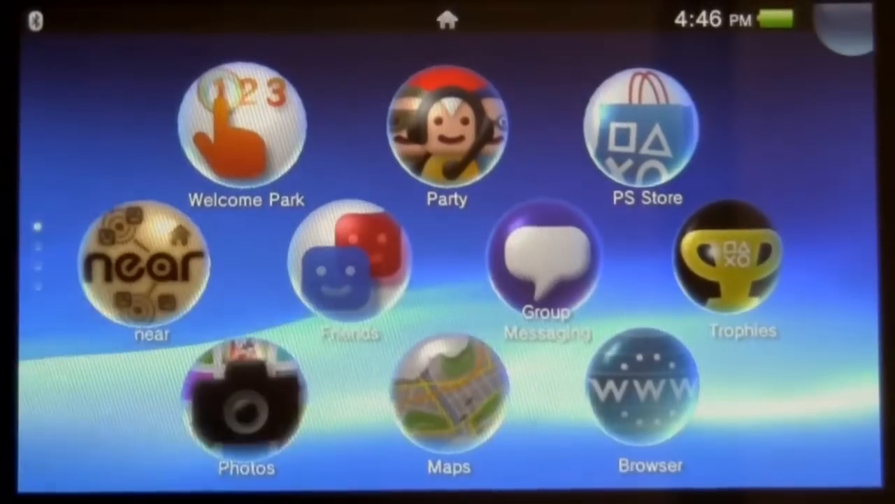
Step: Bring up the Maps LiveArea start screen from the home screen
click(447, 399)
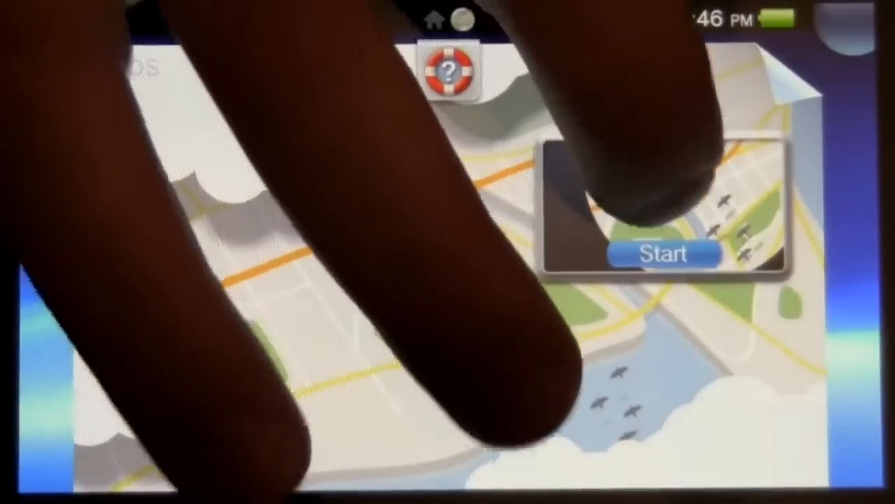
Step: Start Maps and agree to the Google Maps Terms of Use
click(663, 253)
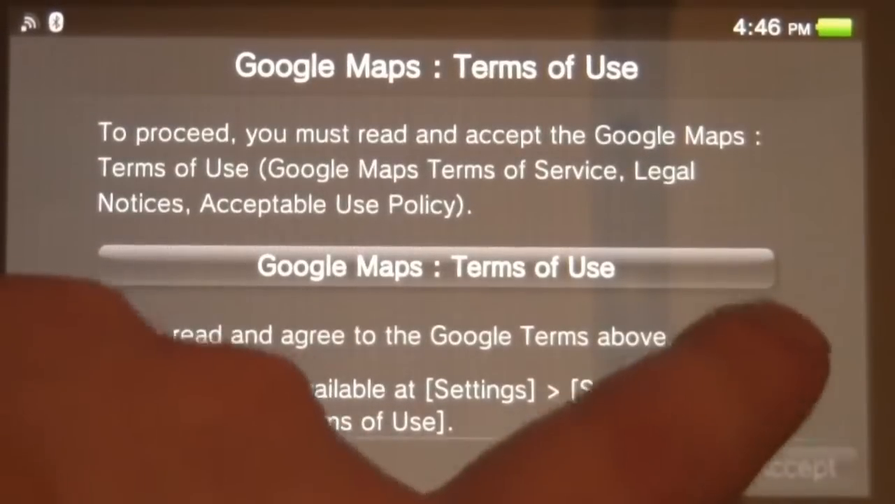
click(797, 464)
text(washington)
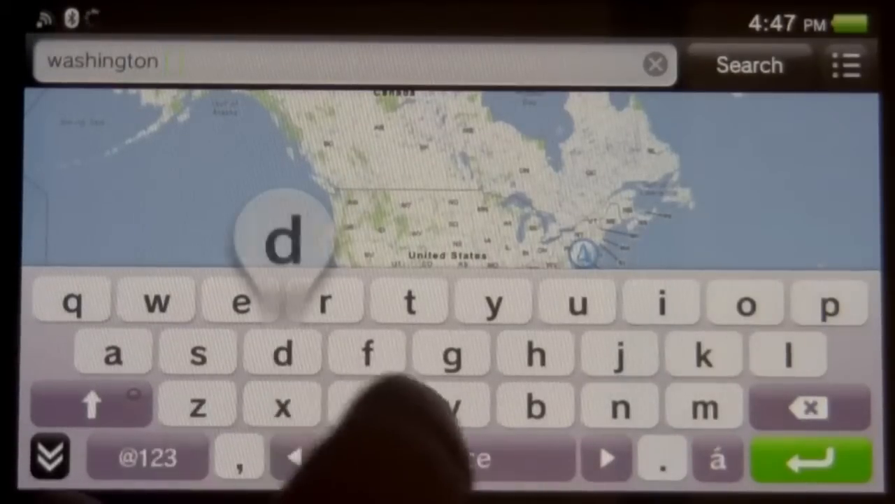
Step: Run the search for washington dc over the North America map
click(750, 64)
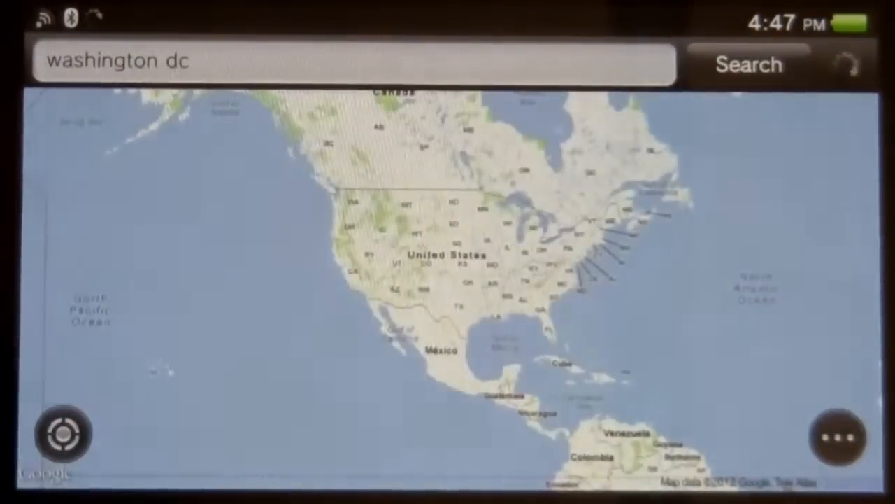
click(747, 65)
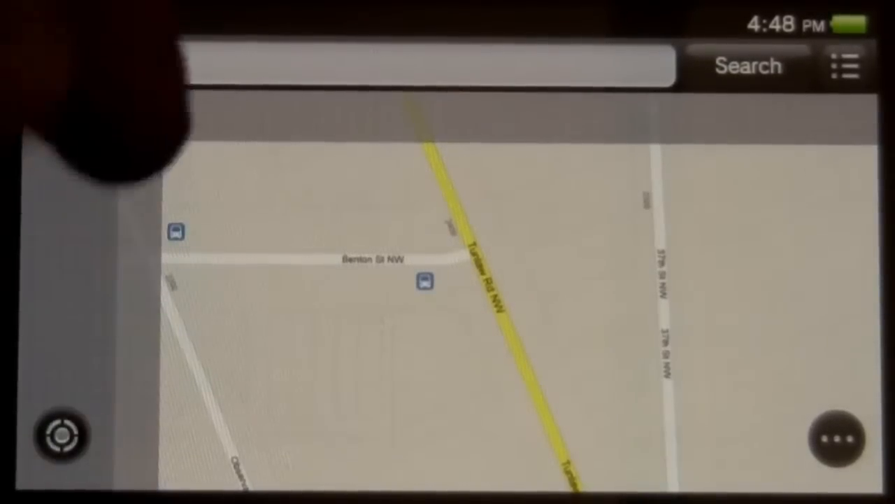
Step: With washington dc searched, zoom the map further into the street view
text(washington dc)
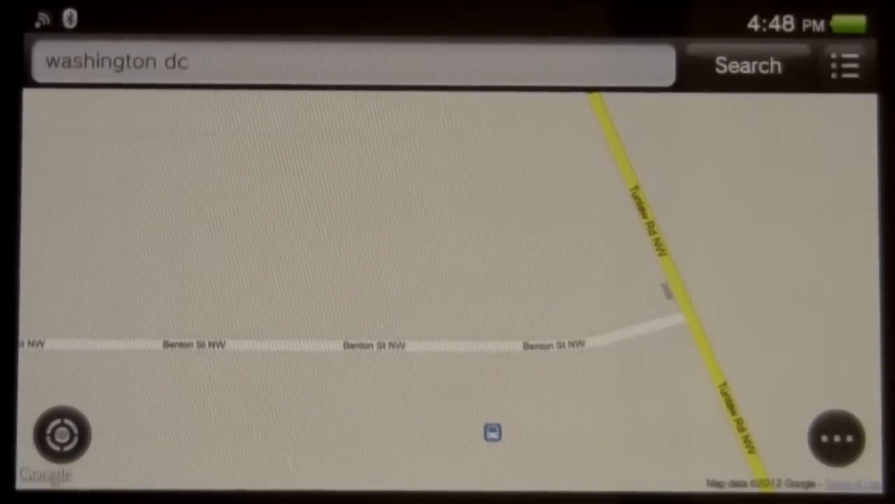
click(61, 434)
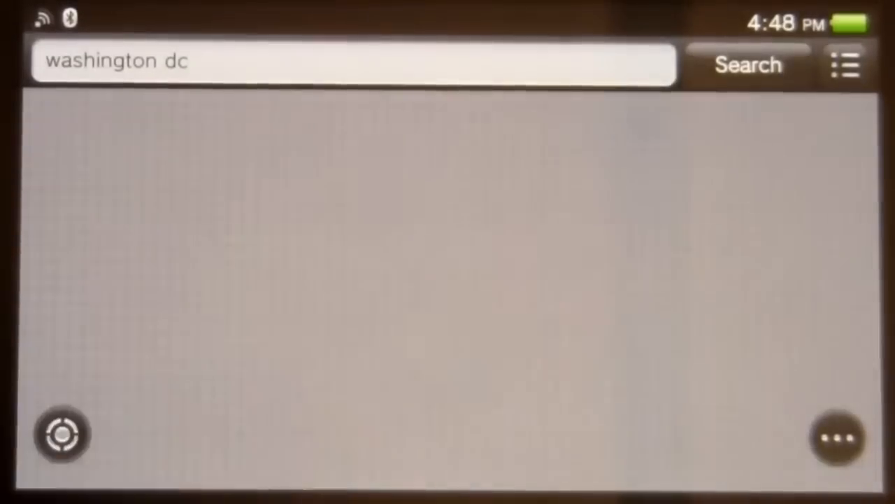
click(838, 437)
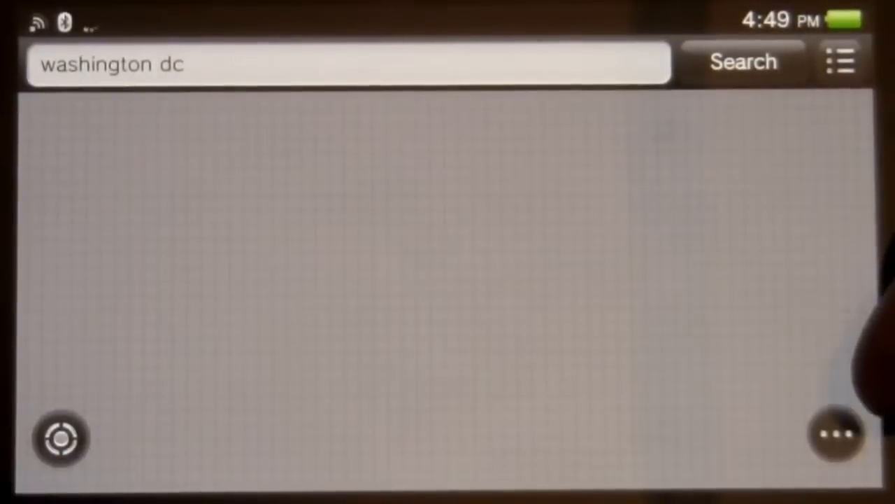
Step: Leave Maps and start the web browser showing the NeoGAF PSP RPGs thread
click(743, 61)
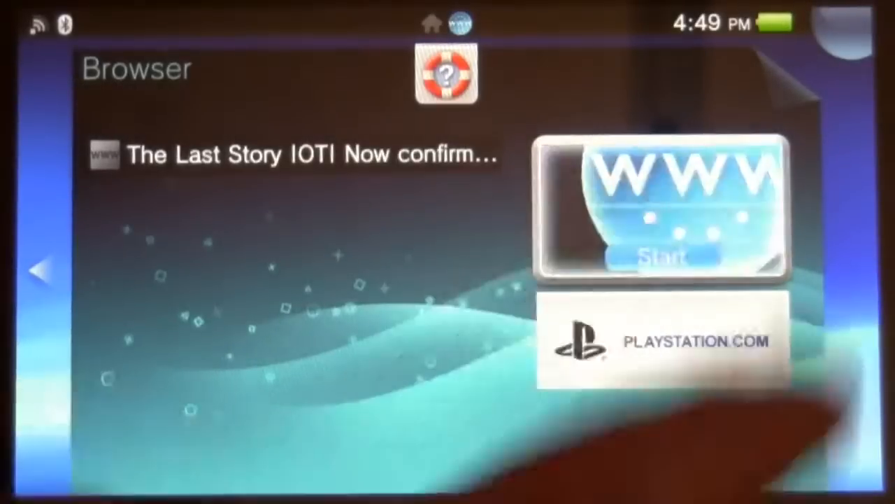
click(664, 210)
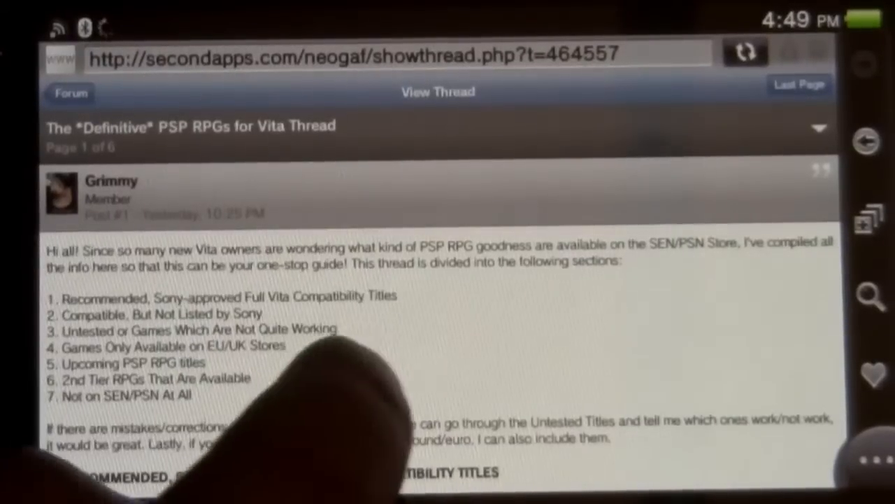
Step: Read down through several game entries in the PSP RPG thread
scroll(down, 3)
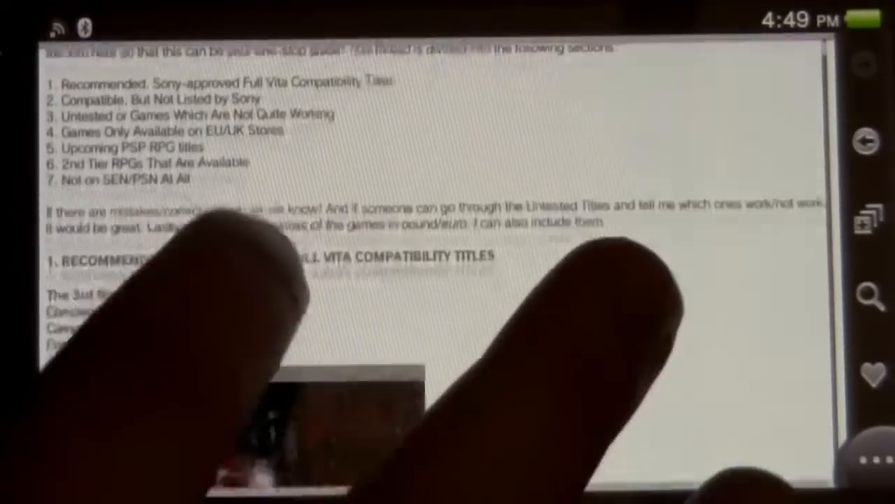
scroll(down, 3)
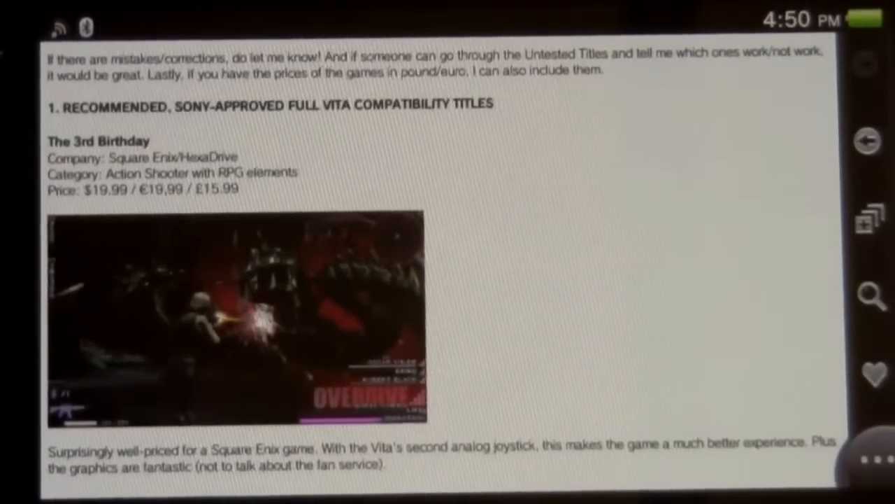
scroll(down, 3)
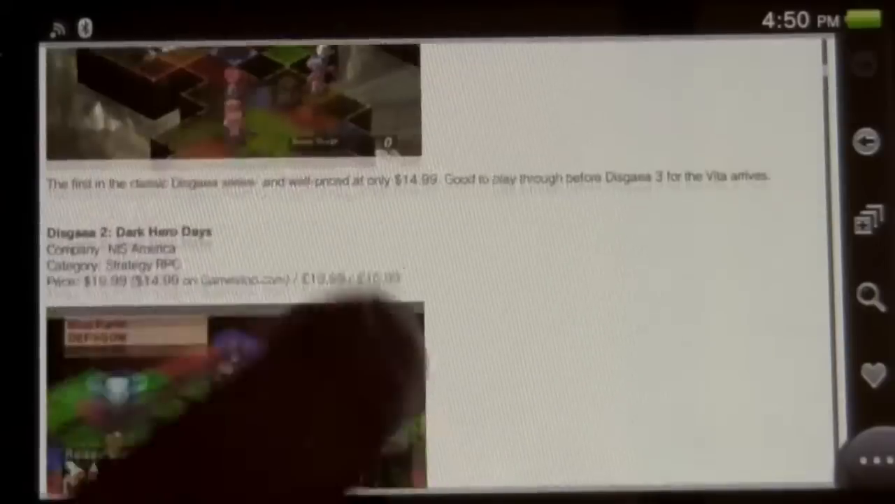
scroll(down, 3)
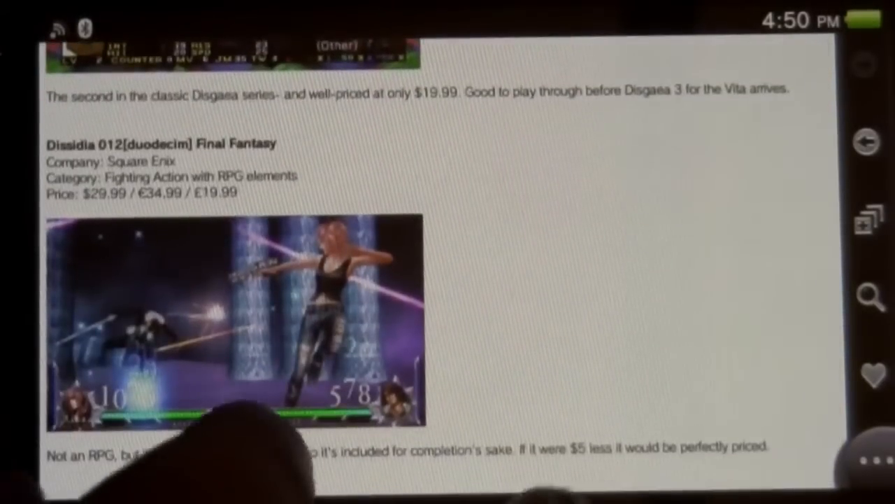
scroll(down, 3)
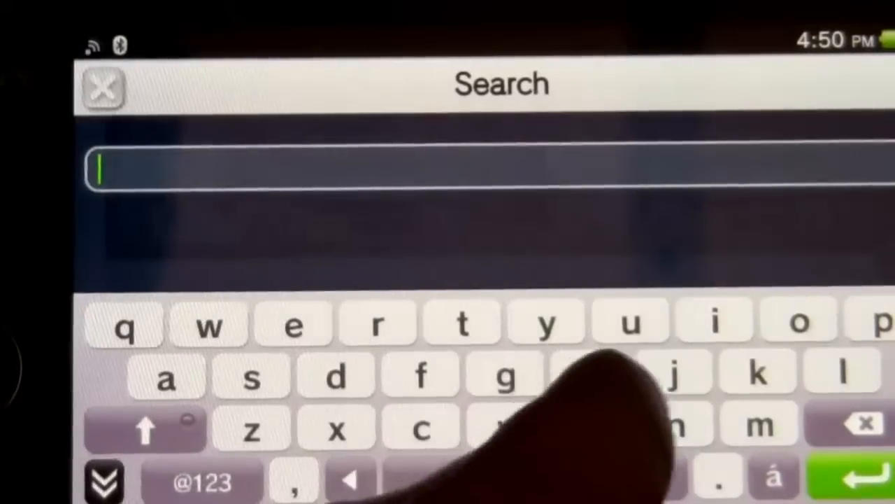
Step: Search for bac and pick the bacon suggestion leading to the Wikipedia article
text(bac)
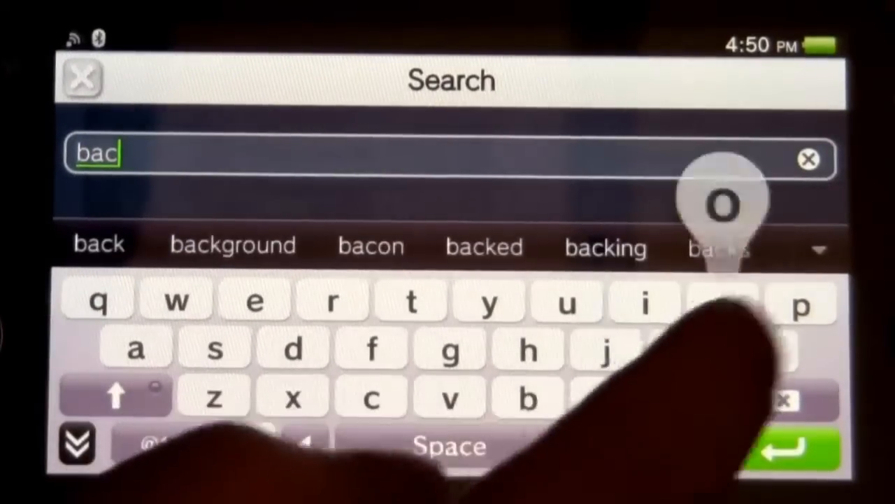
click(373, 246)
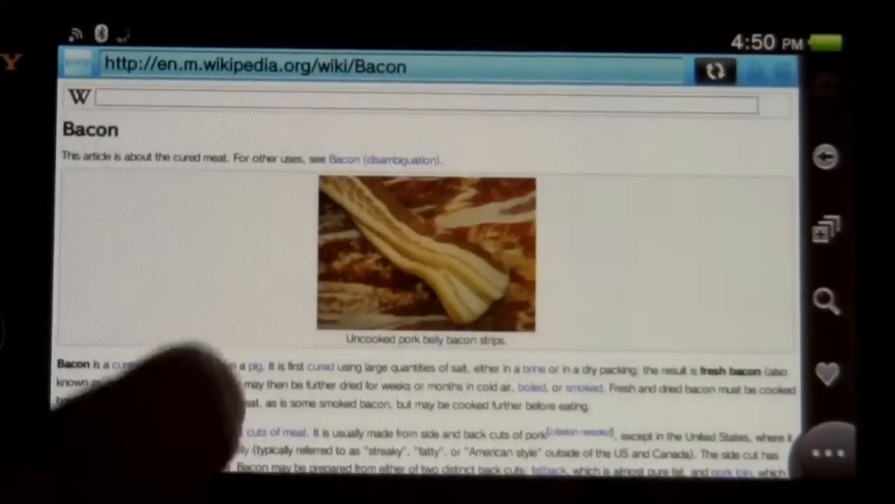
Step: Read down the Bacon article to its collapsed section headings
scroll(down, 3)
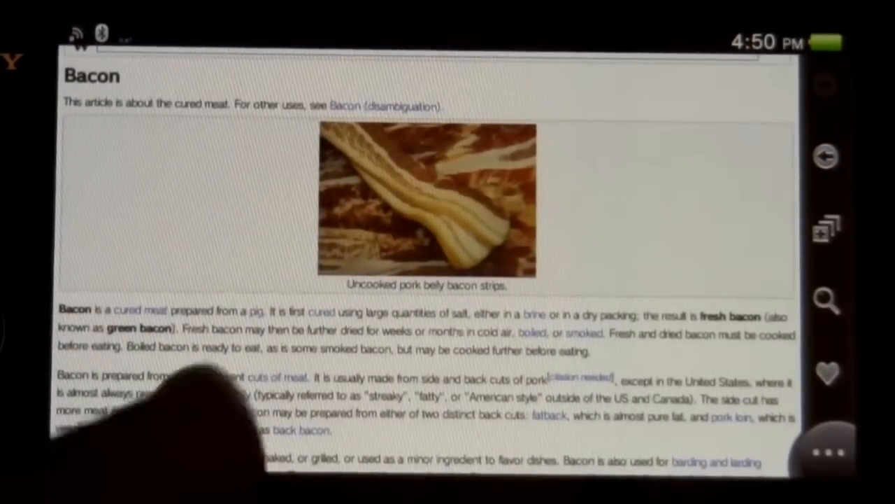
scroll(down, 3)
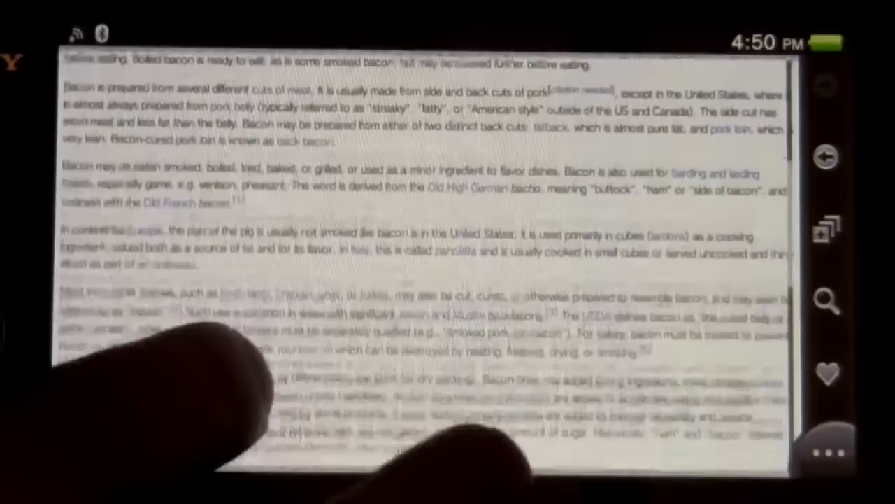
scroll(down, 3)
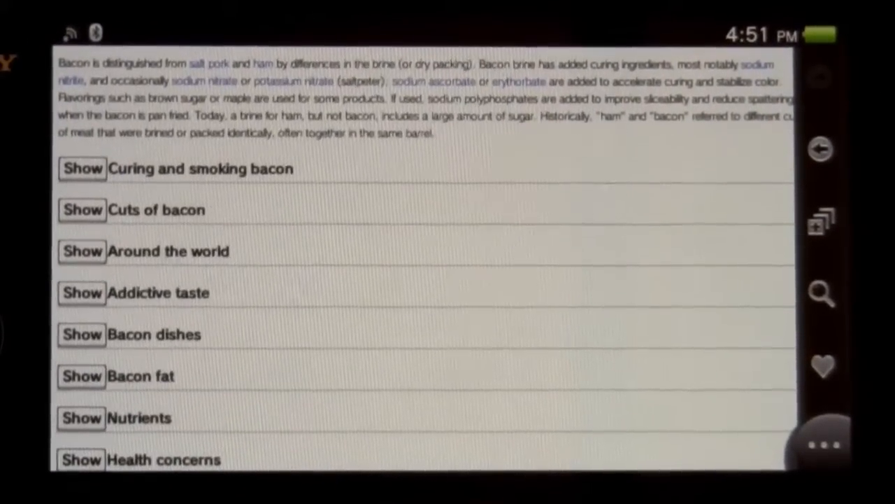
scroll(down, 3)
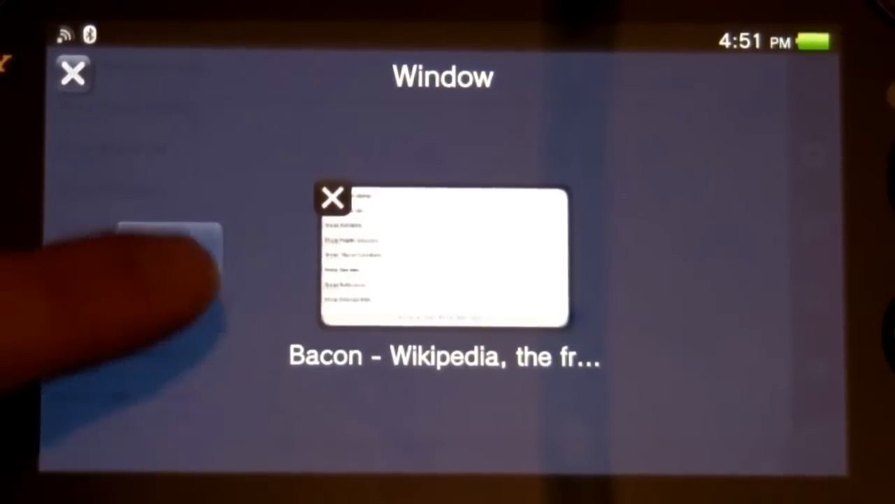
Step: Load us.playstation.com from the PlayStation.com bookmark
click(442, 255)
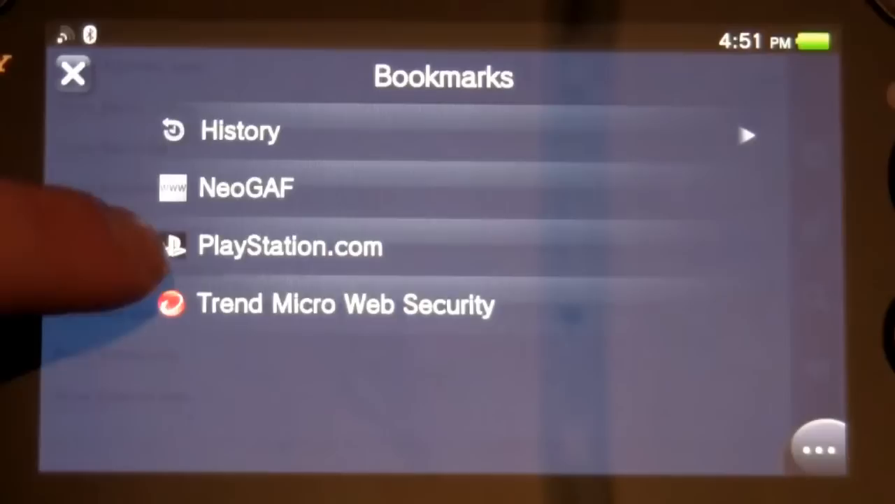
click(289, 247)
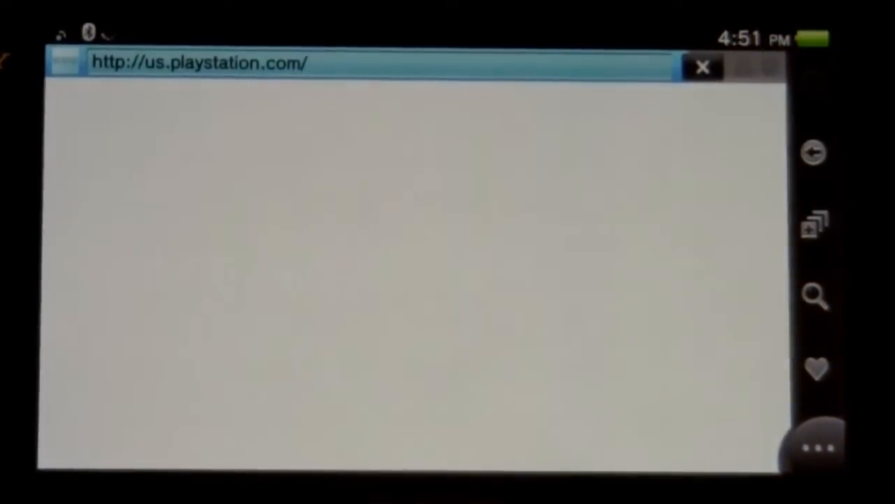